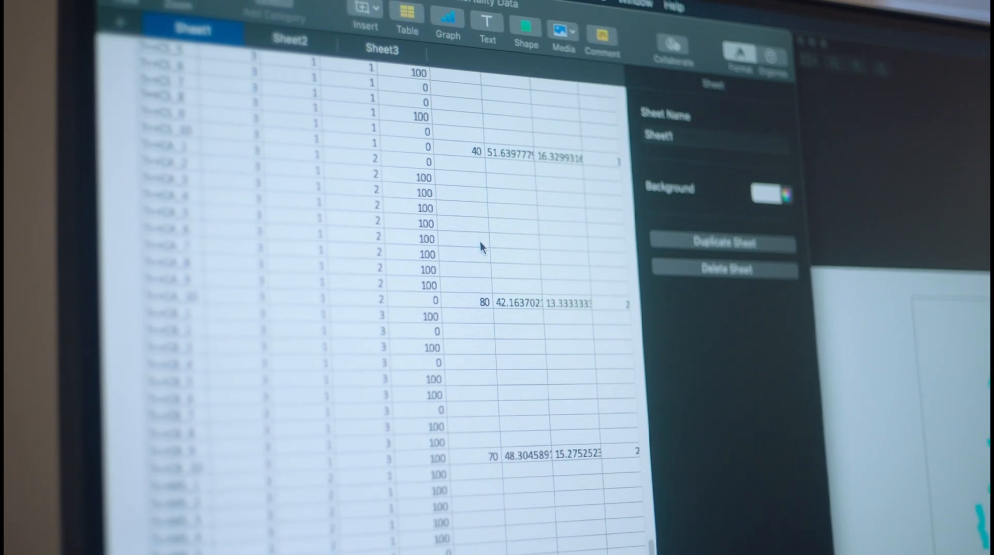
# Open the Personal monthly budget1 (Draft) workbook from the Recent list
pyautogui.scroll(-3)
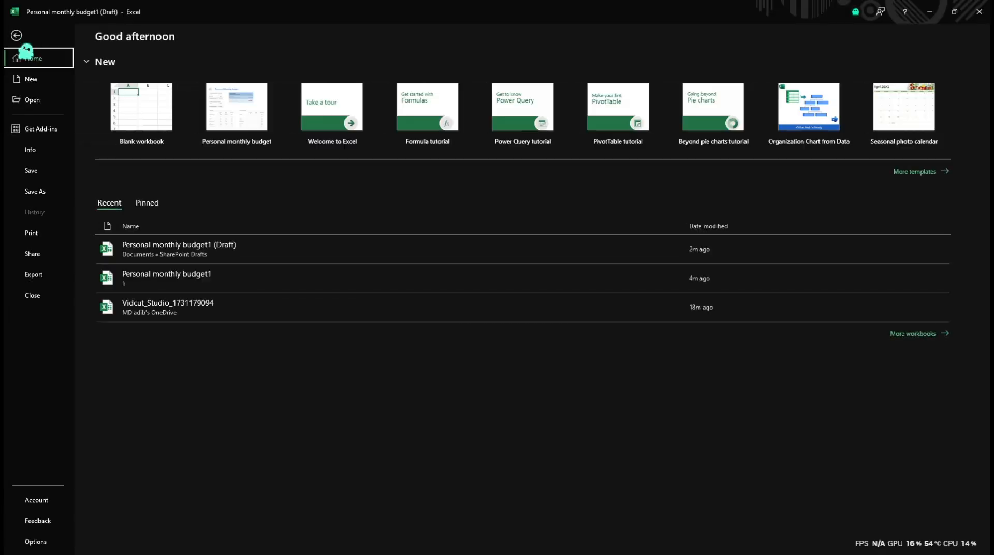
pyautogui.click(35, 544)
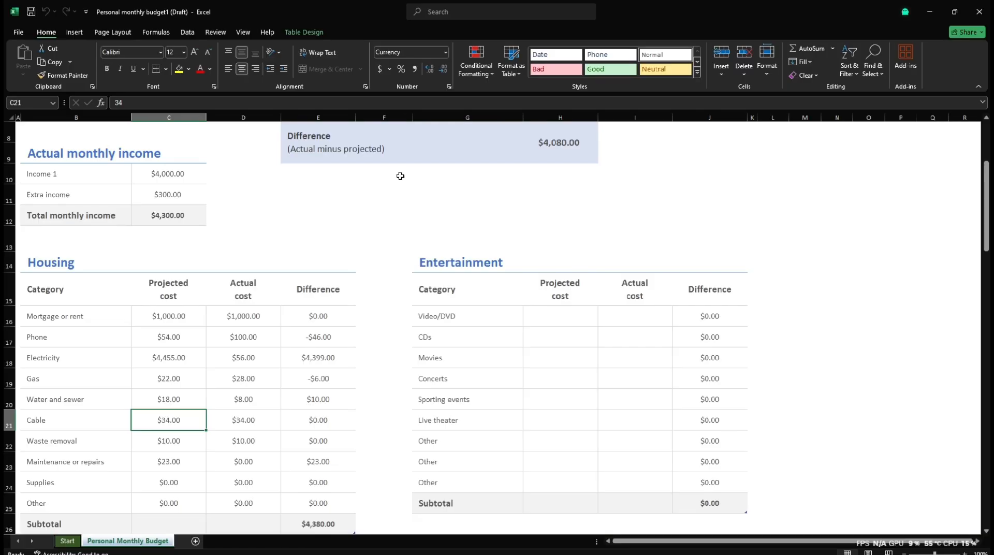
# Show the Save category in Excel Options to review AutoRecover settings
pyautogui.click(19, 32)
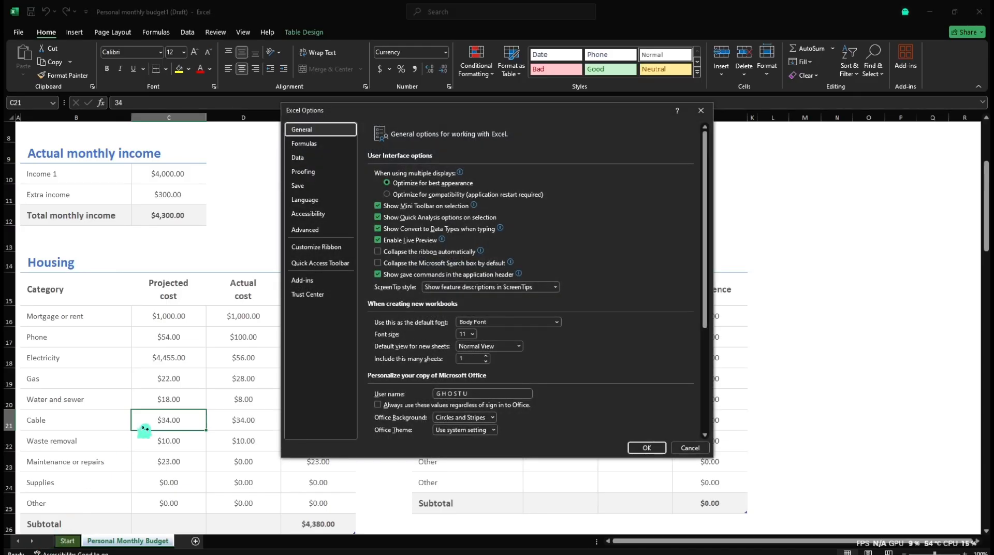
pyautogui.click(297, 186)
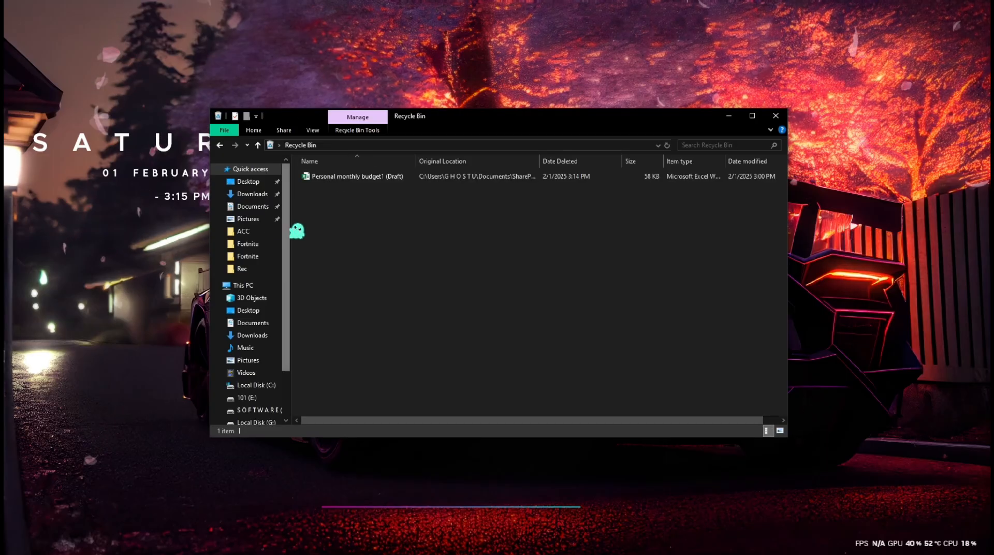
# Restore Personal monthly budget1 (Draft) from the Recycle Bin to its original location
pyautogui.rightClick(358, 177)
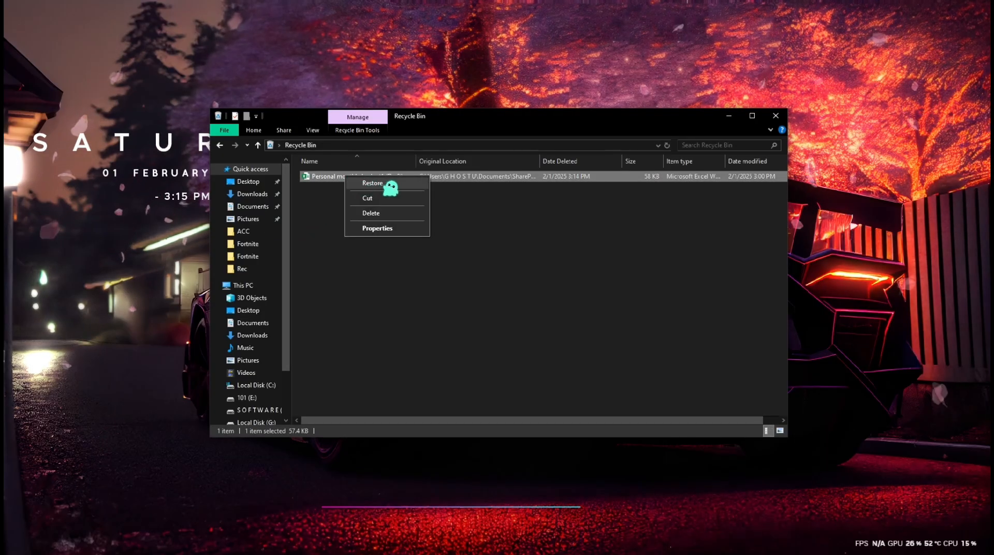
pyautogui.click(373, 184)
pyautogui.write('file')
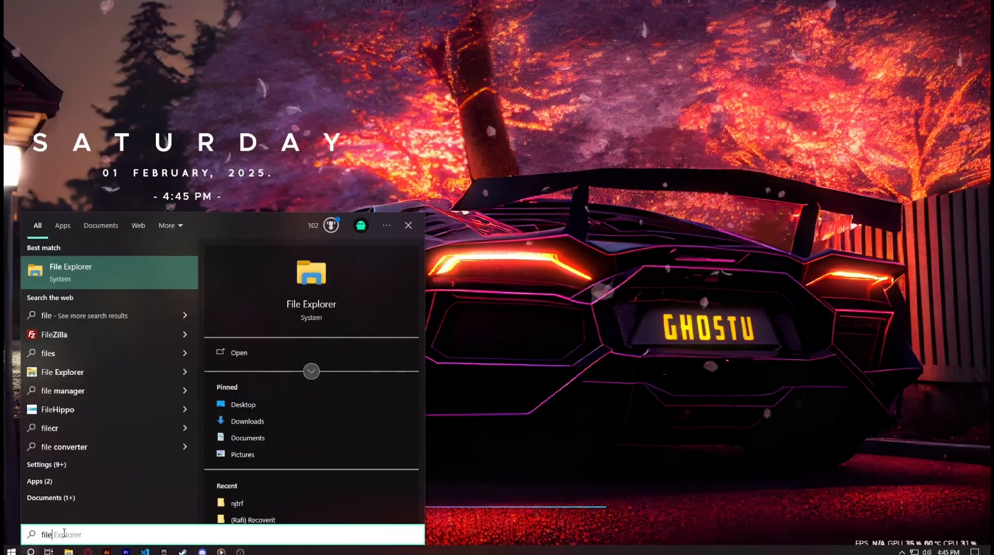
# Restore the File History backup into SharePoint Drafts, replacing the existing file
pyautogui.click(238, 352)
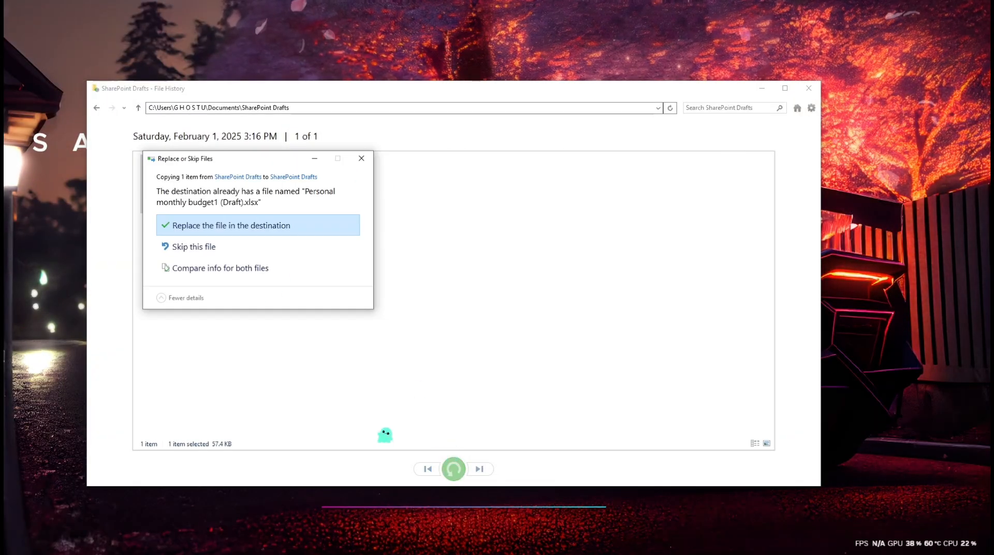
pyautogui.click(230, 225)
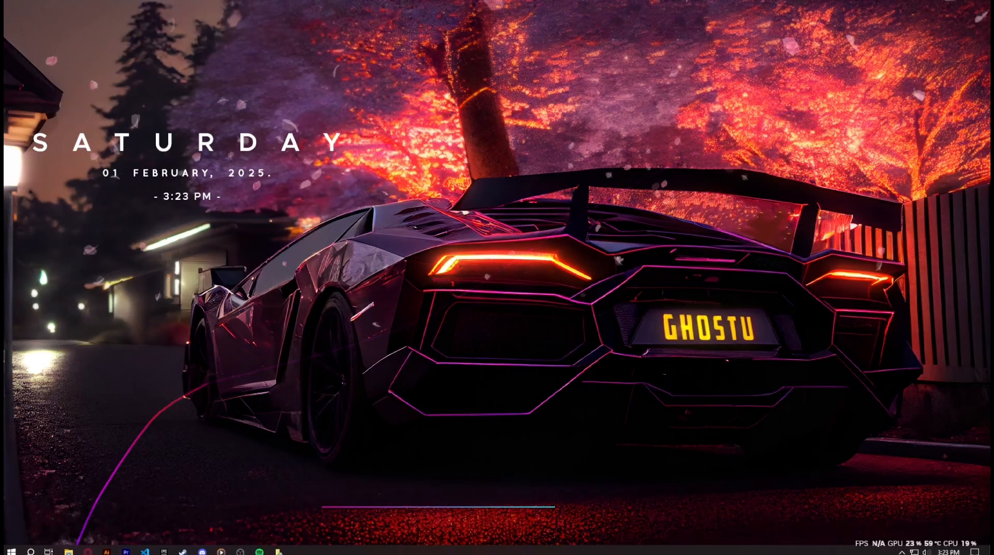
# Reach the Windows Temp folder via %temp% and locate the budget draft workbook
pyautogui.click(12, 550)
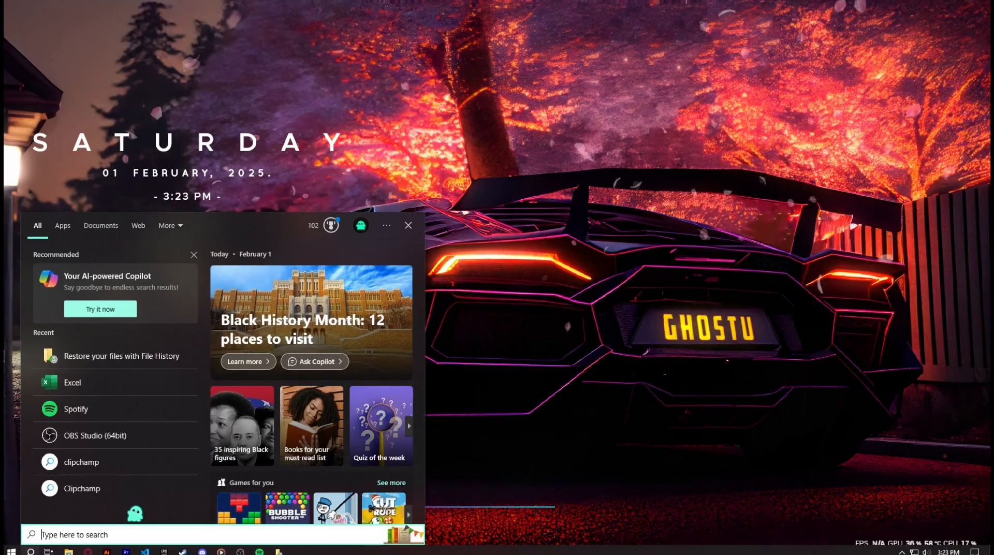
pyautogui.write('%Tem')
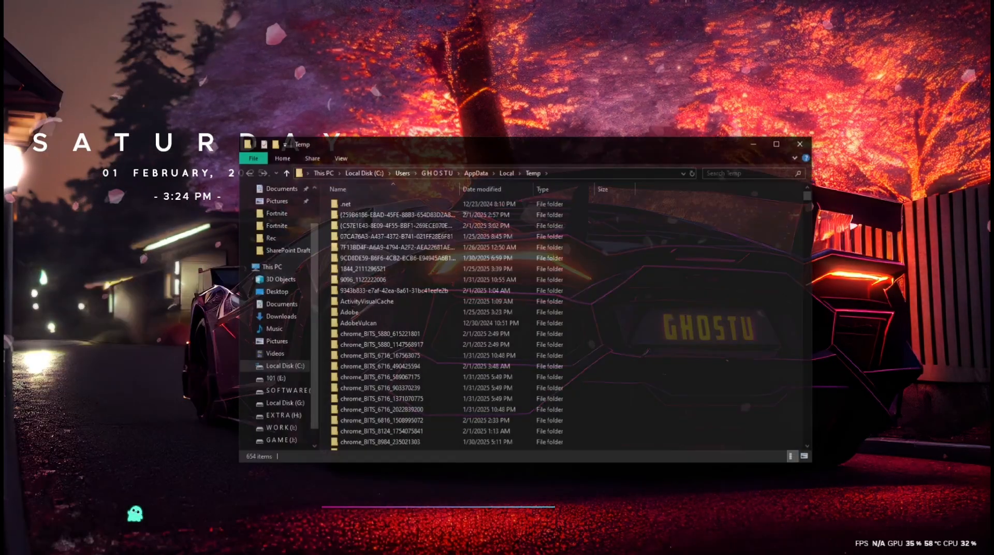
pyautogui.scroll(-3)
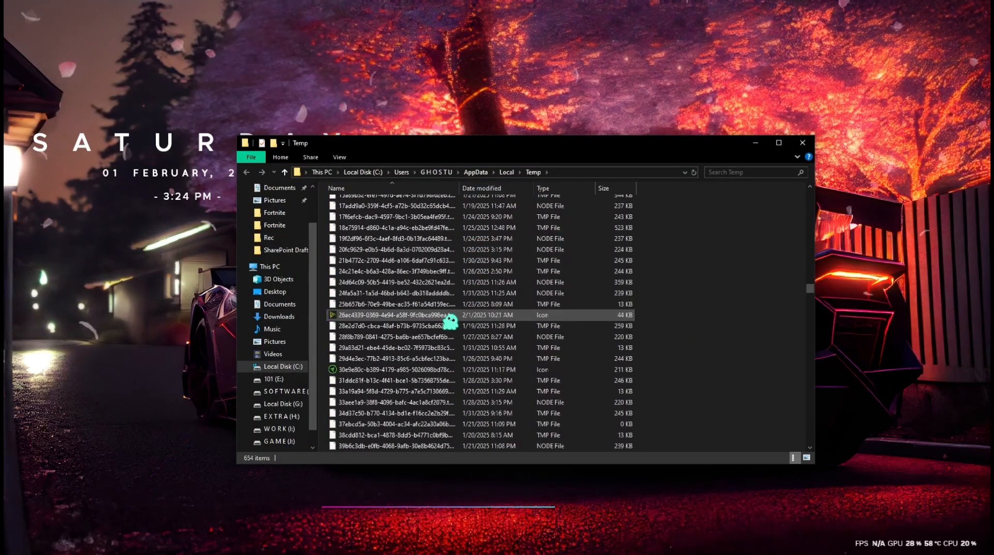
pyautogui.scroll(-3)
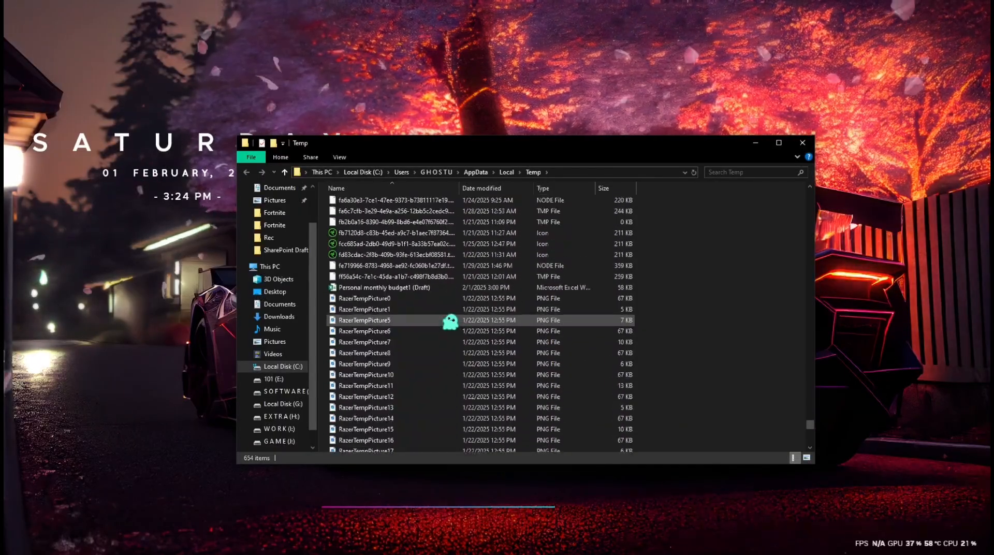